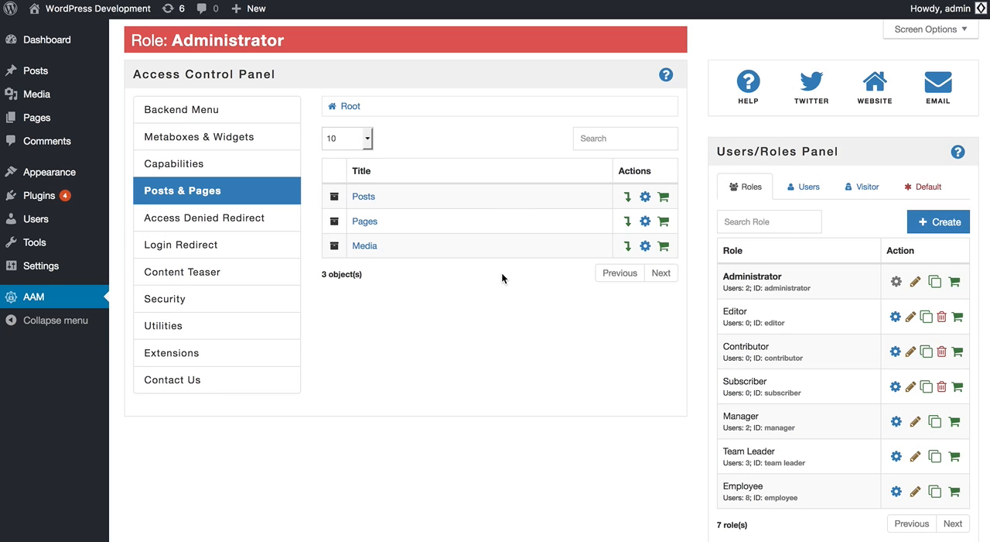
mouse_move(809, 186)
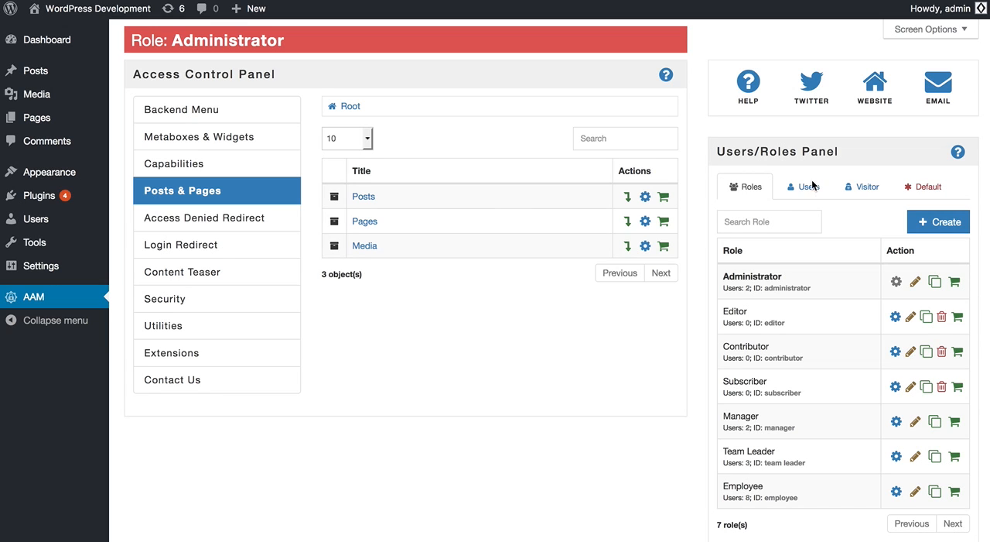
Switch from the Visitor access options to the Default settings that apply to everyone
click(807, 185)
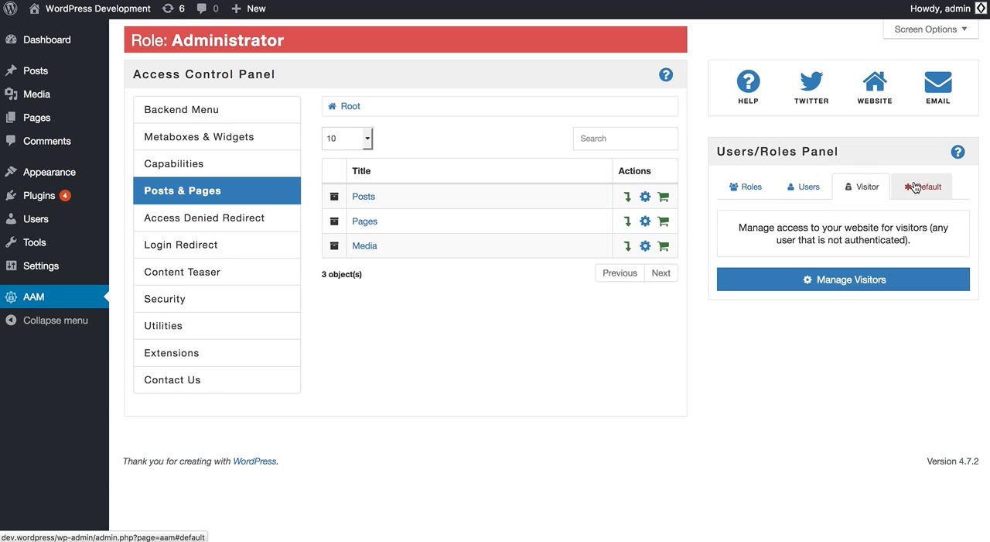
click(922, 186)
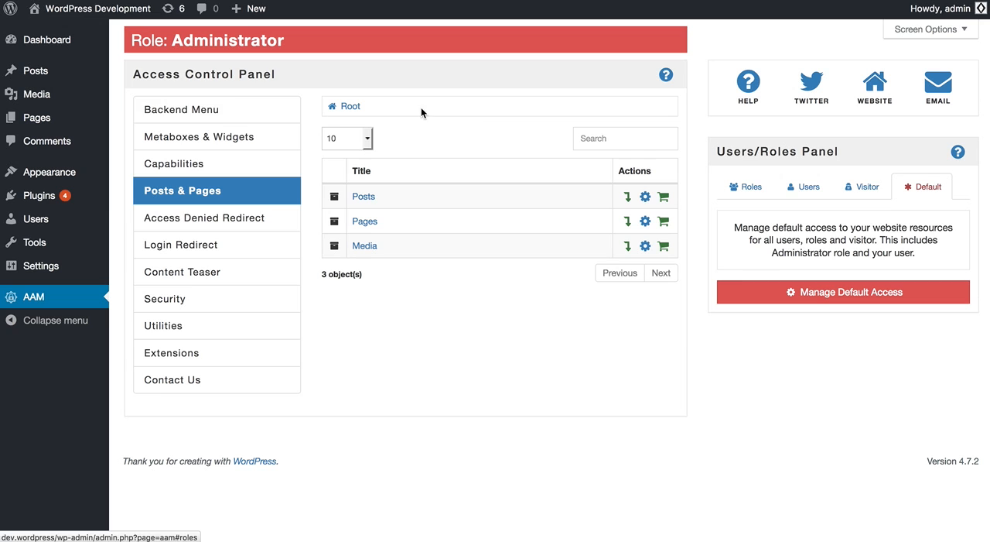
click(193, 108)
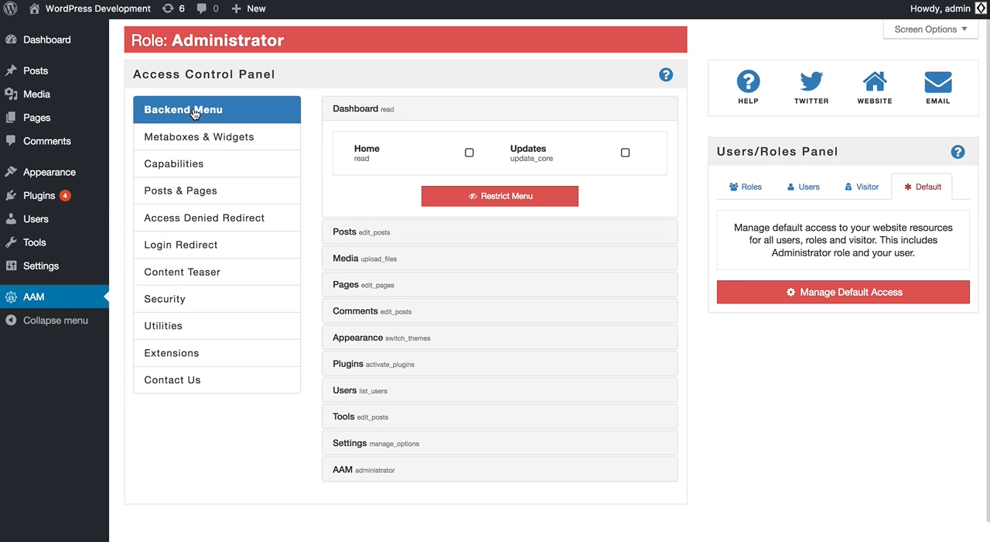
click(198, 136)
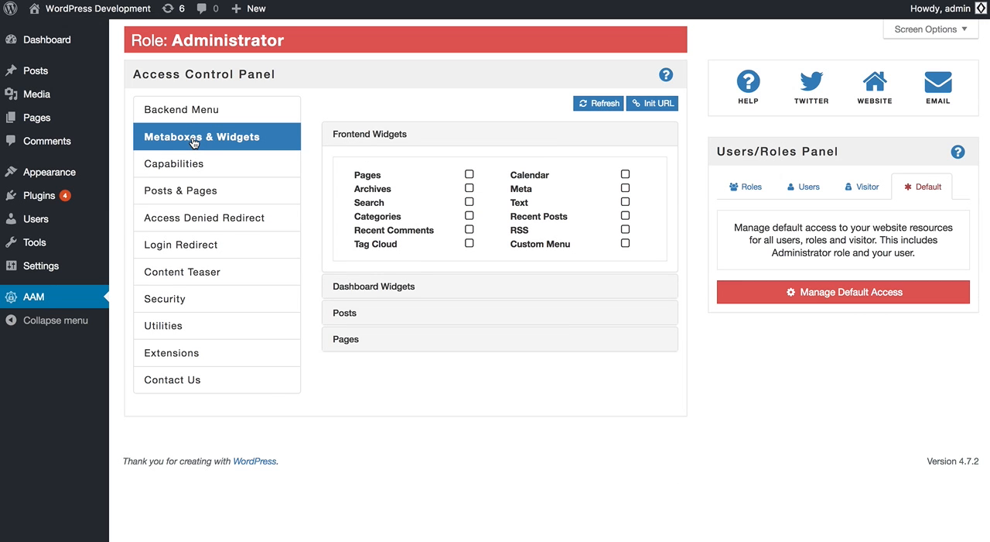
click(173, 164)
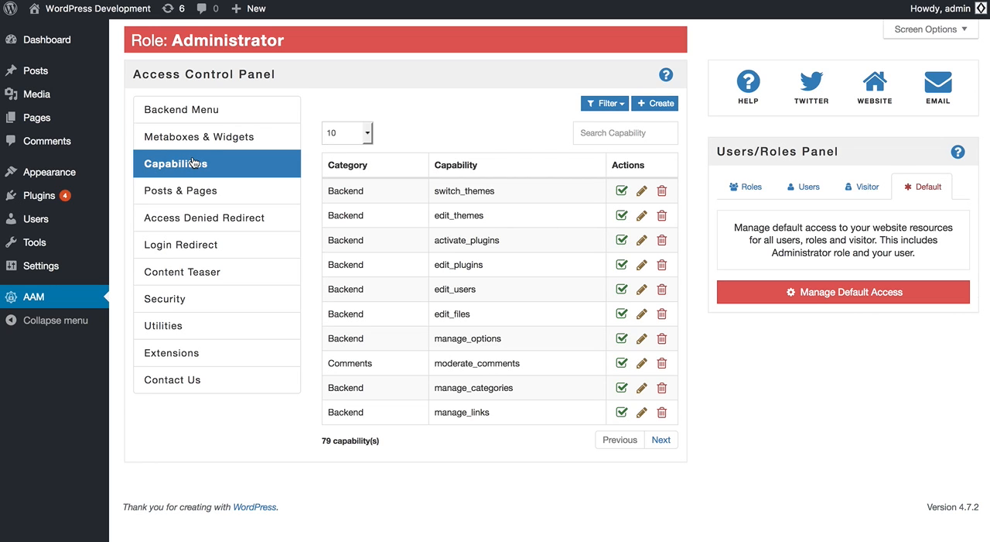
mouse_move(204, 192)
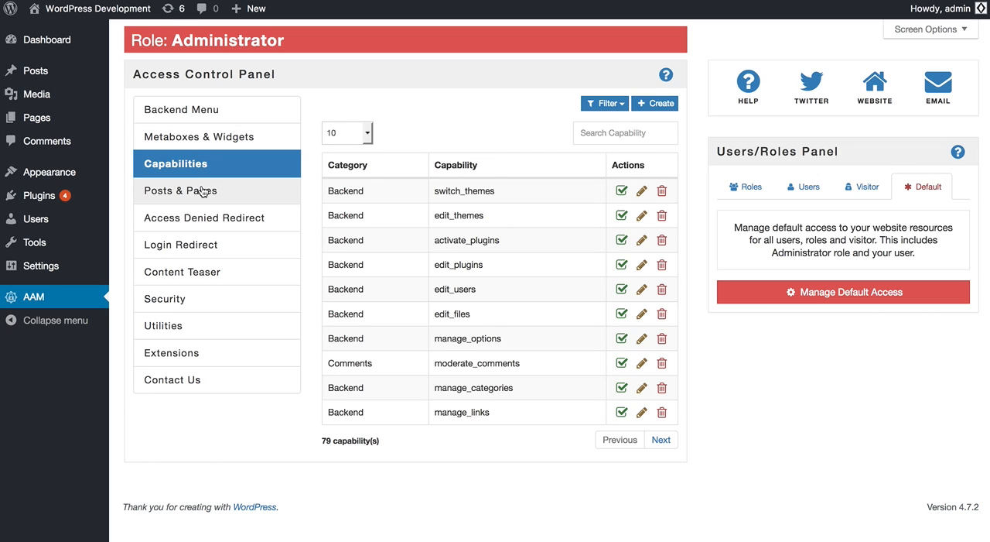
click(180, 190)
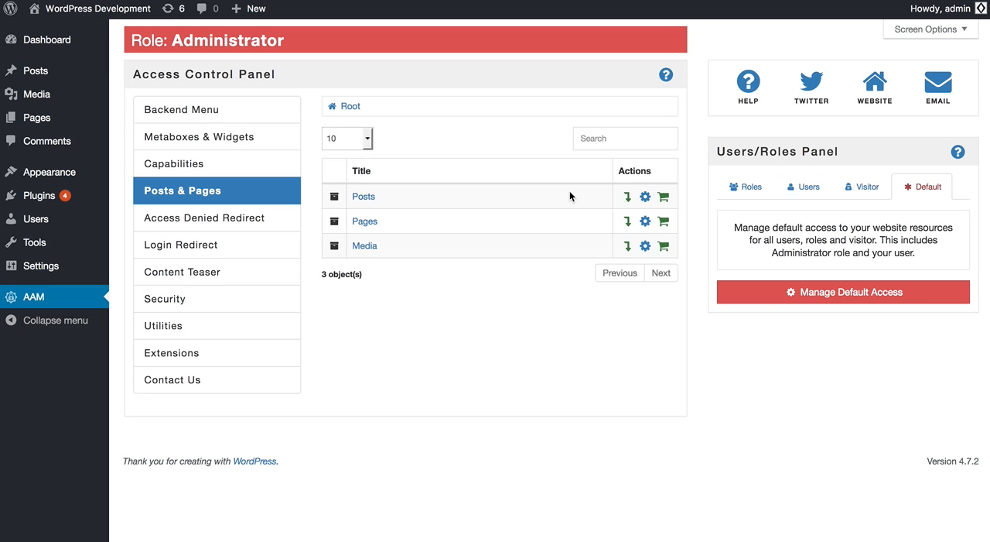
click(363, 195)
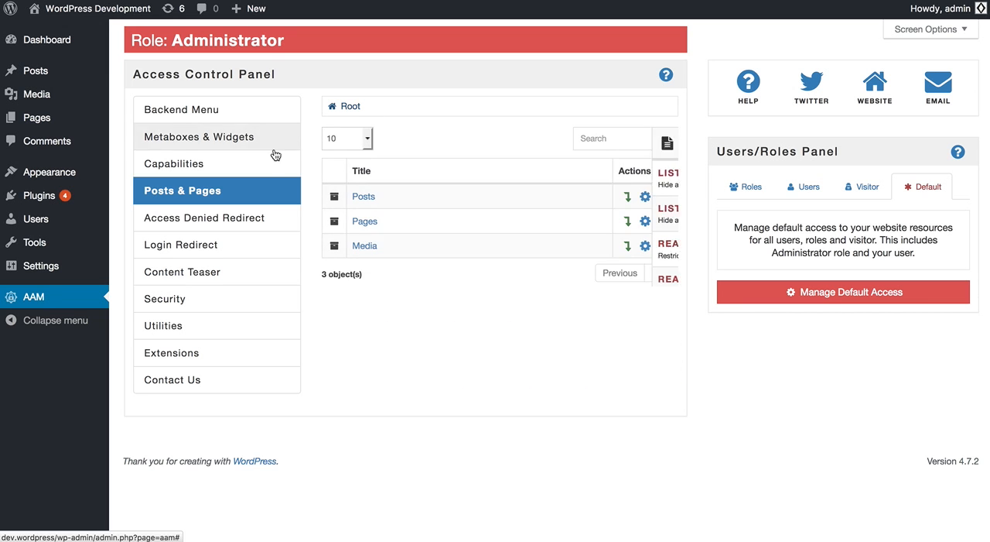
View the Access Denied Redirect, Login Redirect and Content Teaser settings for the Administrator
click(204, 216)
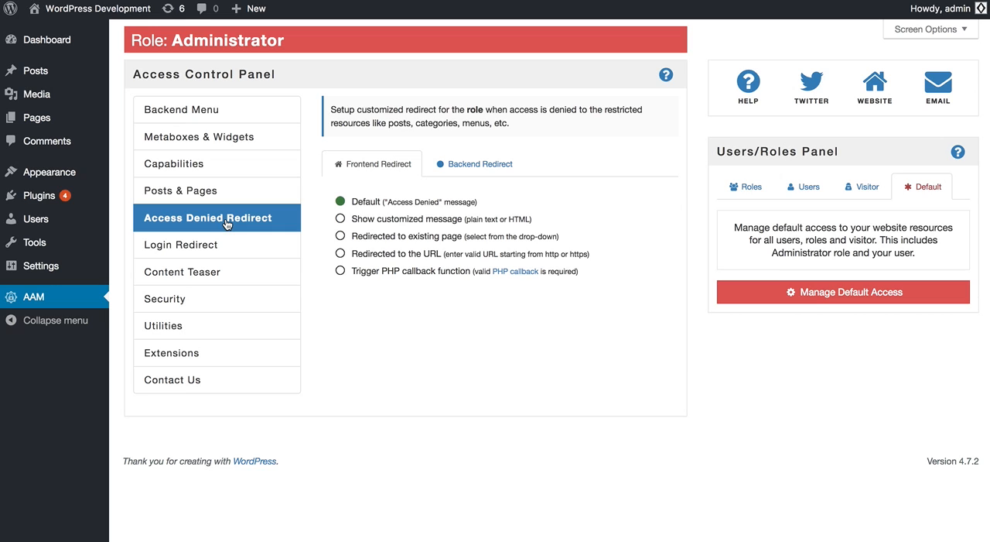
click(180, 245)
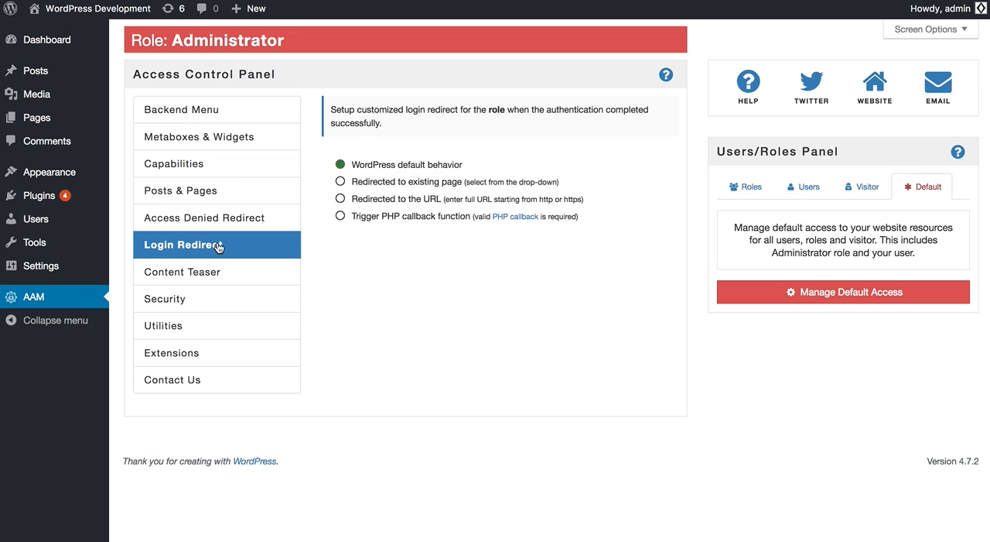
click(183, 273)
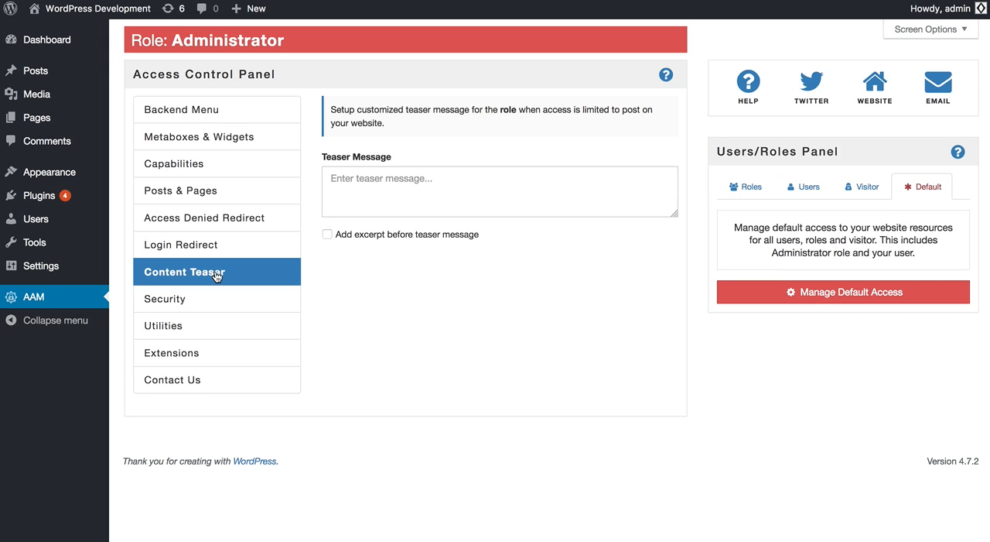
mouse_move(186, 304)
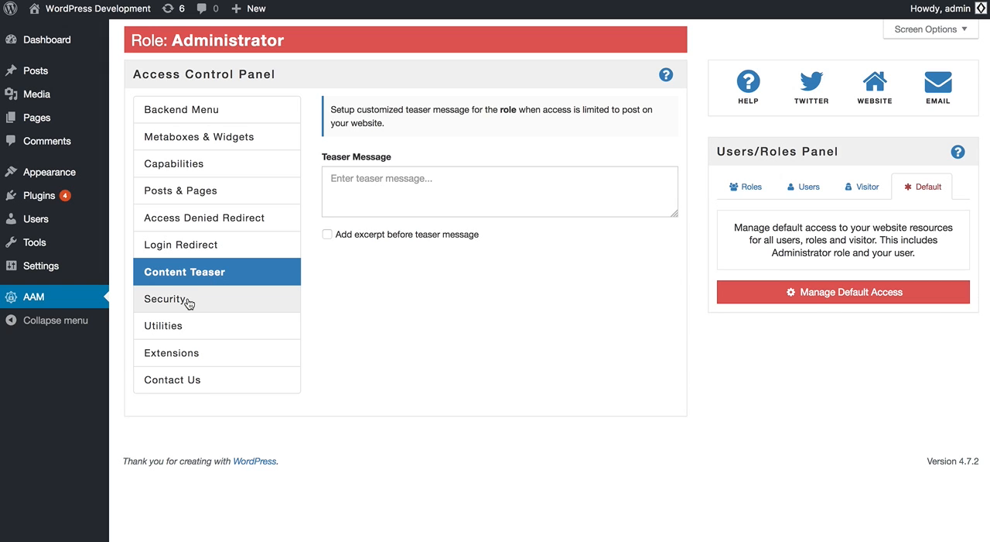
Show the Security settings: login timeout, IP address tracking and brute force lockout
click(164, 299)
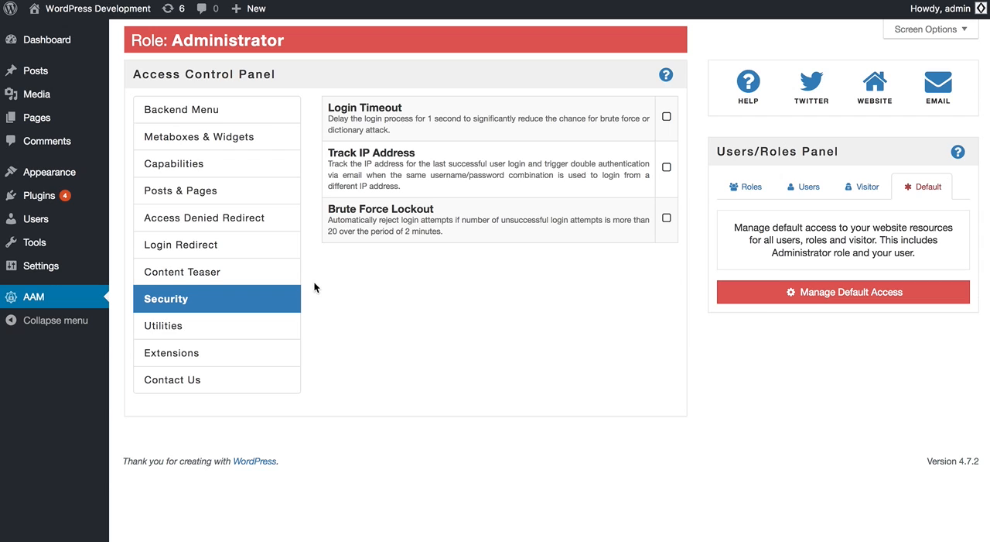
mouse_move(341, 321)
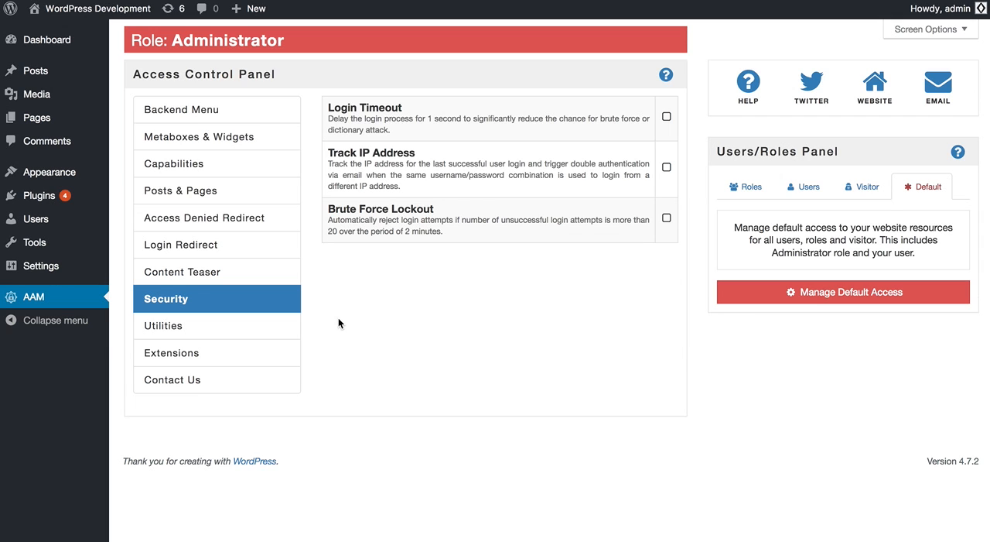
mouse_move(416, 319)
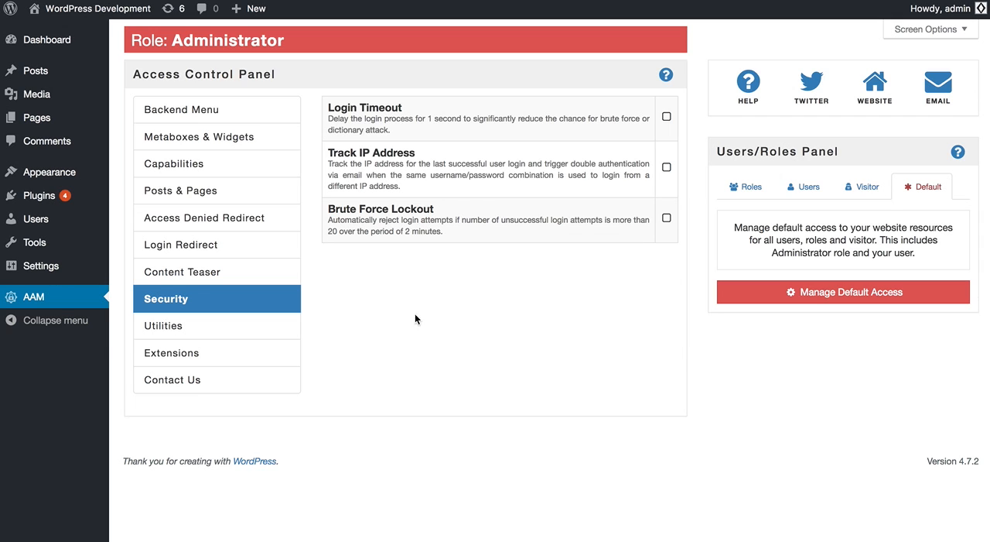
mouse_move(560, 151)
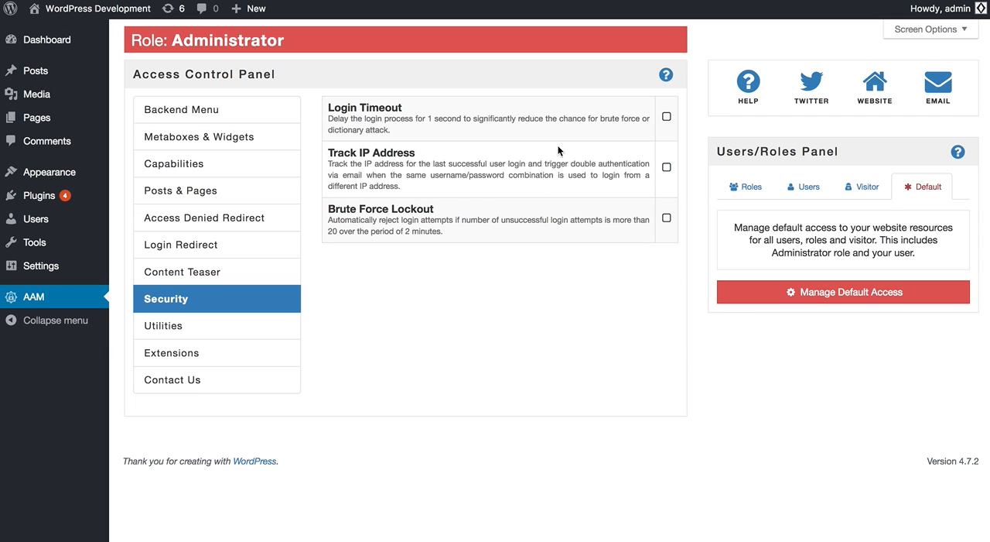